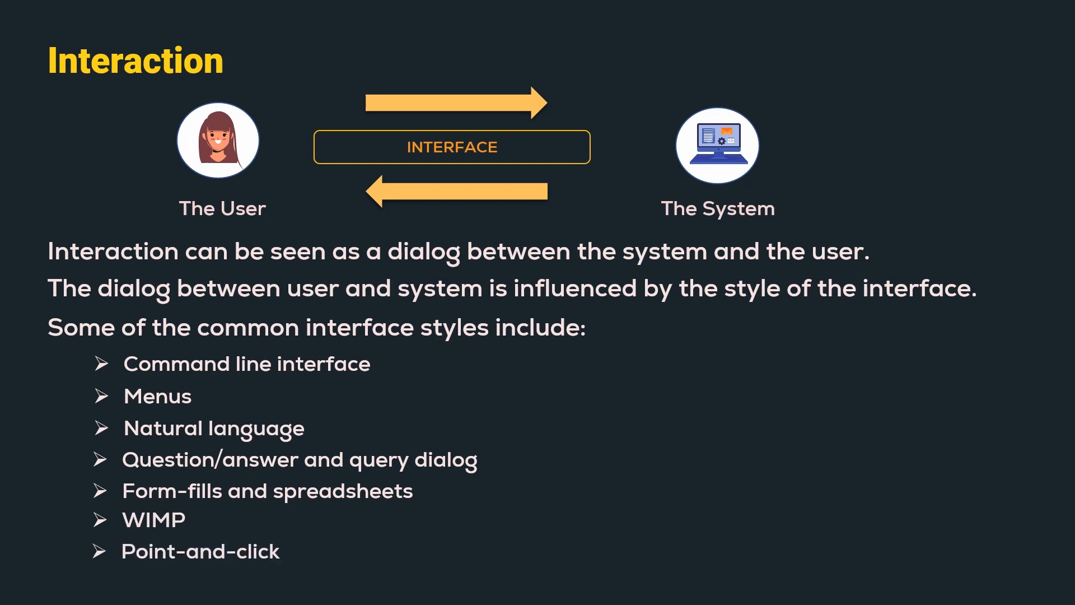
key(right)
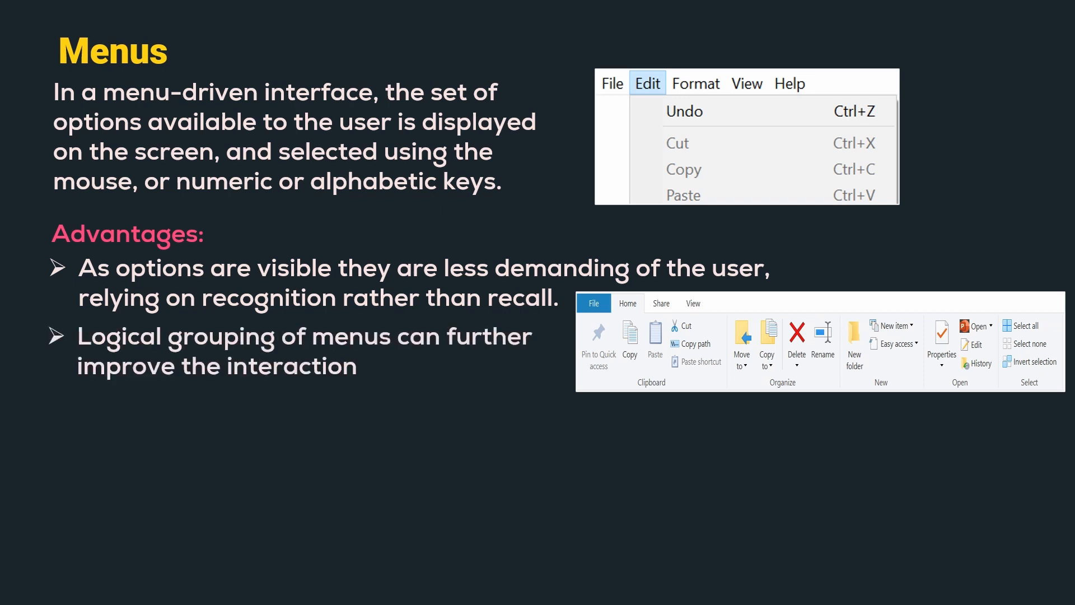